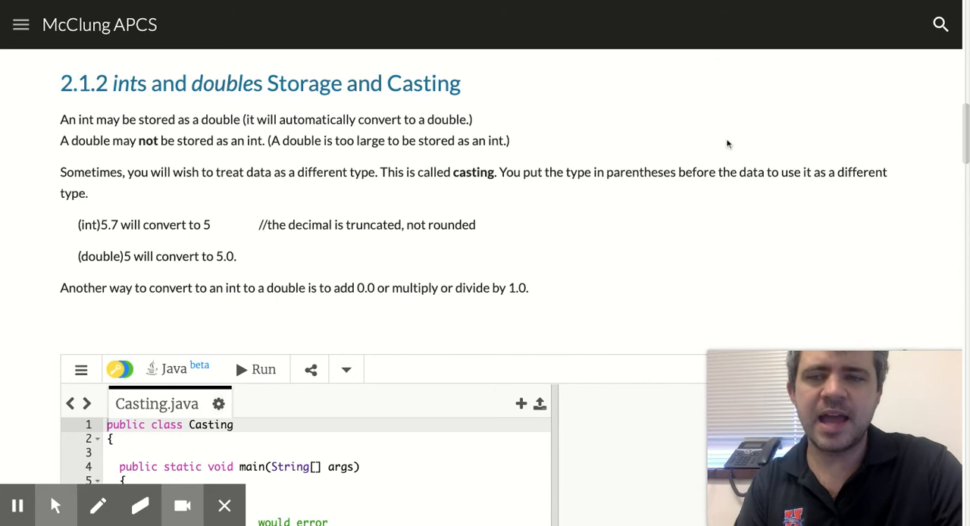
Highlight the word (double) in the '(double)5 will convert to 5.0.' example line.
scroll(up, 3)
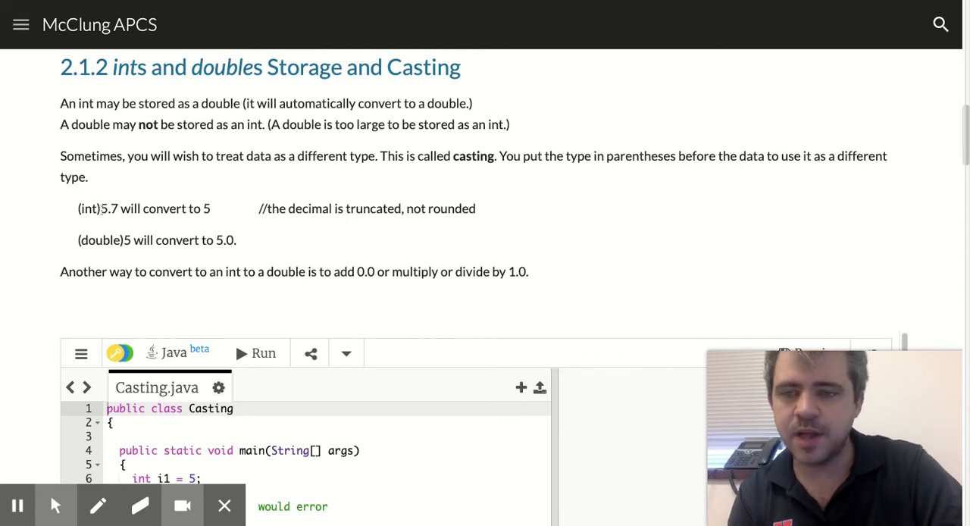
double_click(87, 208)
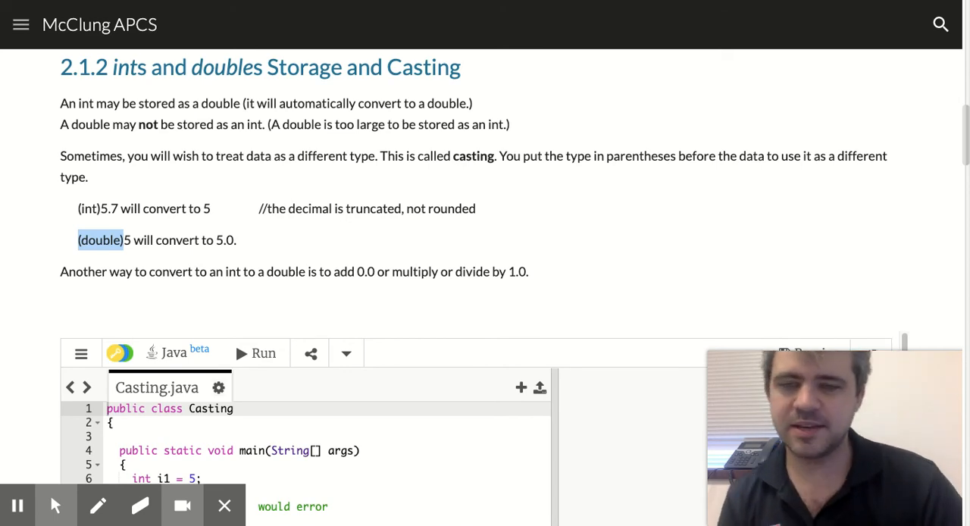
scroll(down, 3)
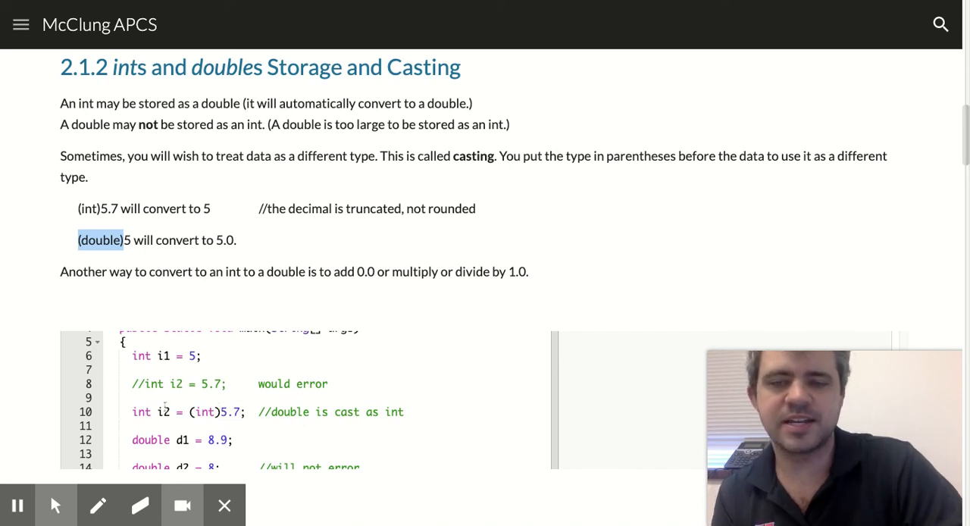
mouse_move(194, 435)
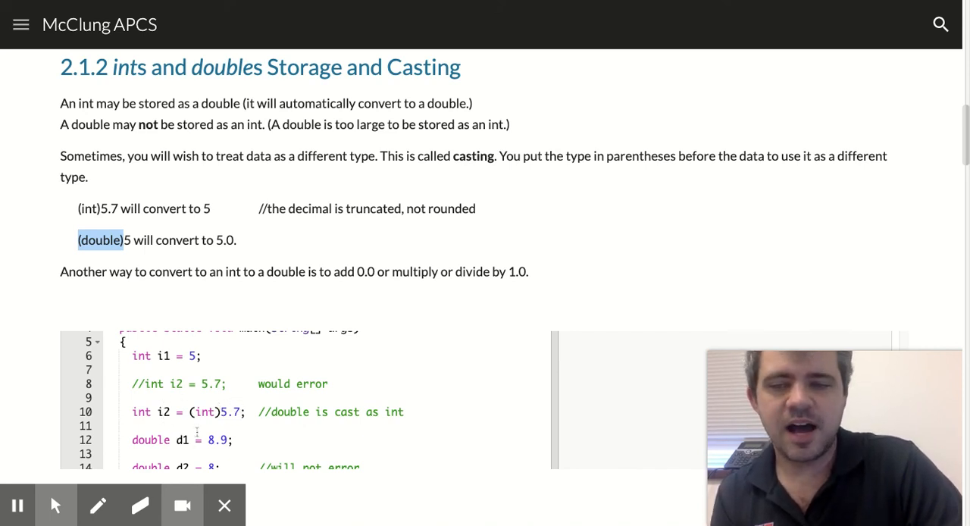
Scroll down to show Casting.java's println statements and closing braces through line 29.
scroll(down, 3)
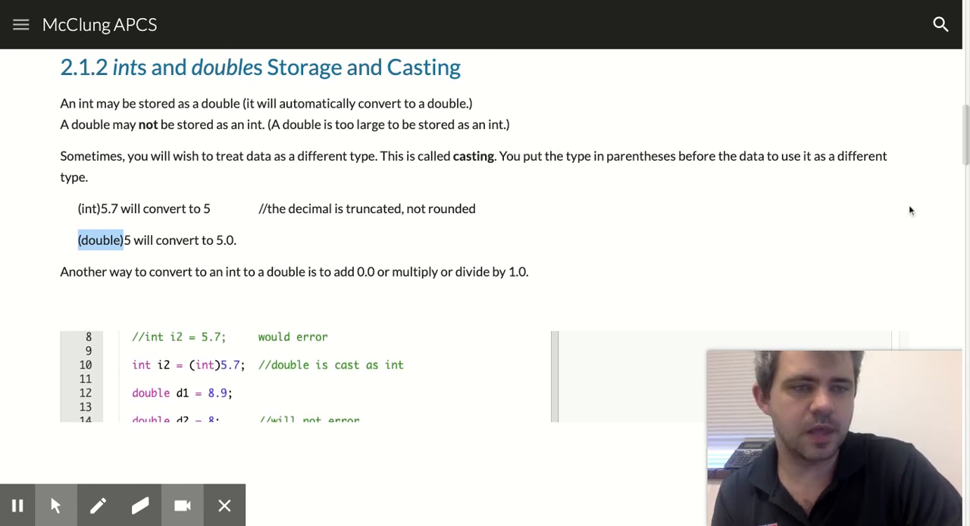
scroll(down, 3)
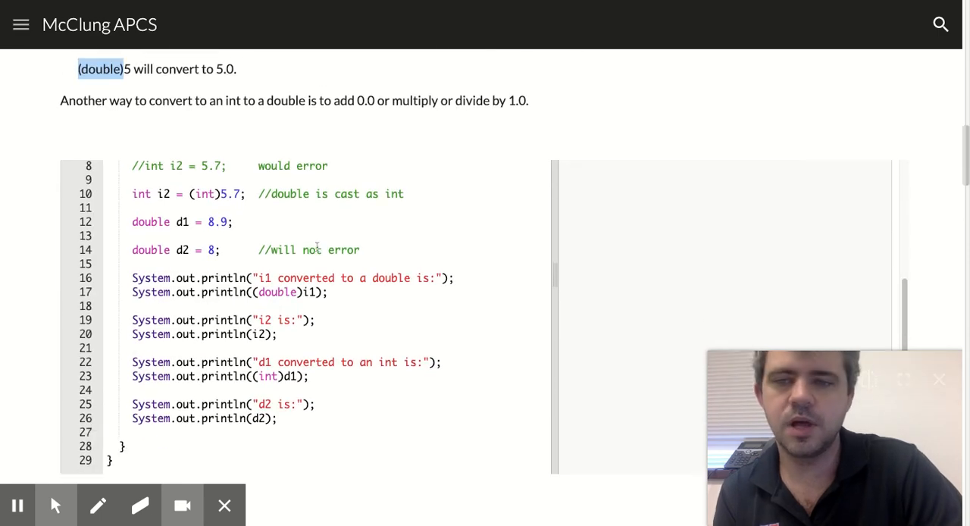